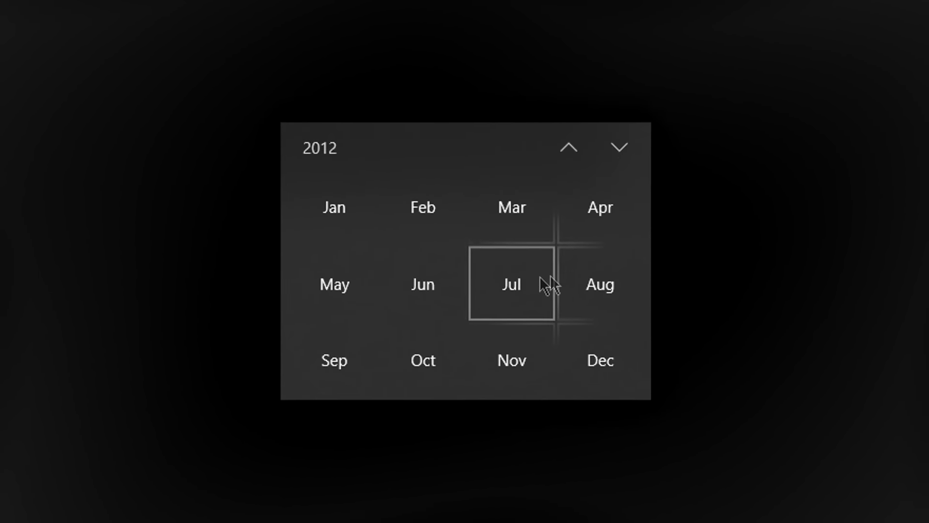
- Reach the Puppet Combo Store and open GOODS > Books, showing three $13.99 novelizations
left_click(599, 284)
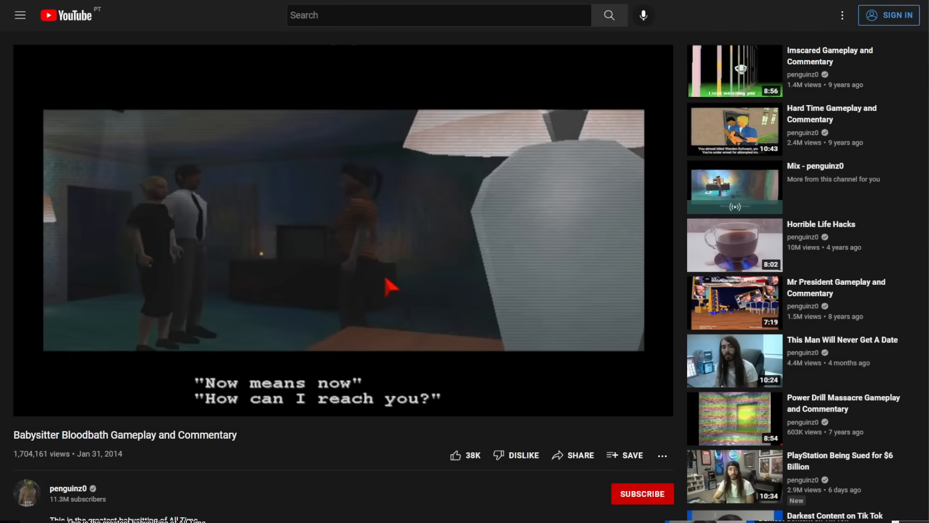
scroll("down", 3)
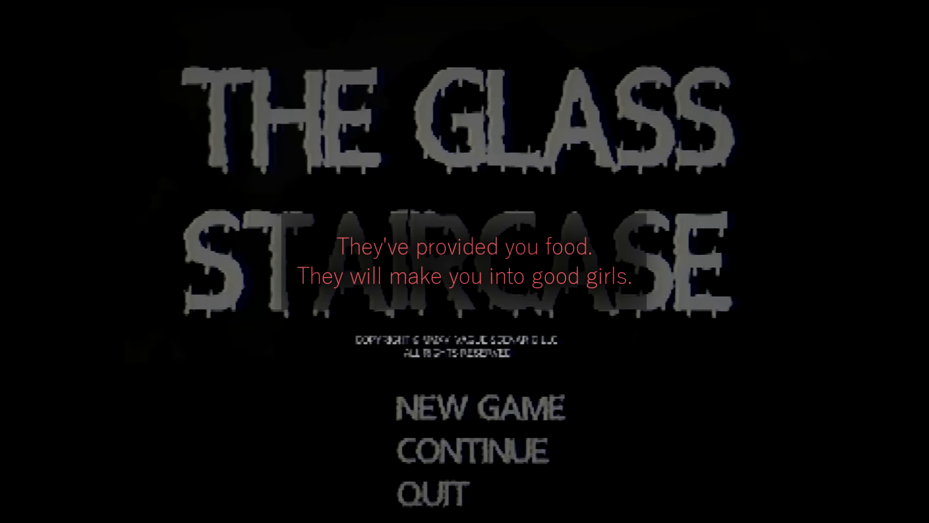
left_click(477, 407)
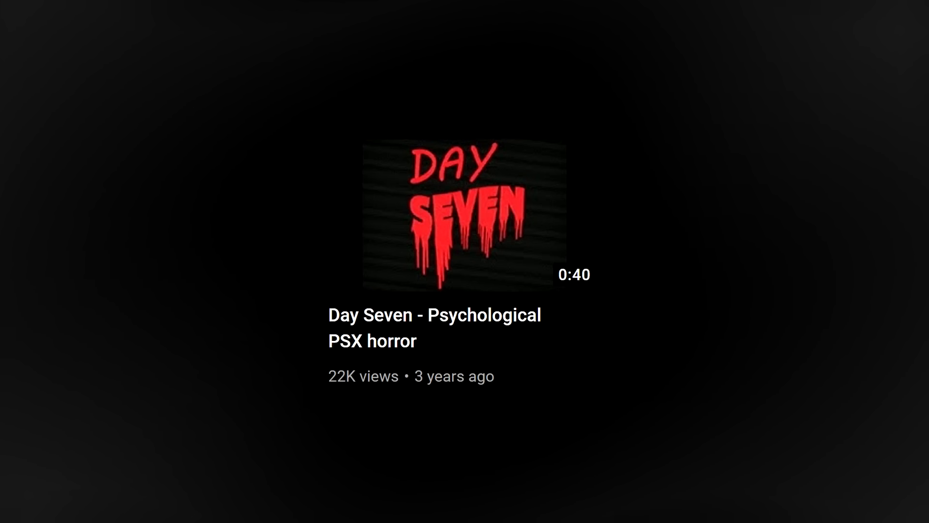
left_click(467, 212)
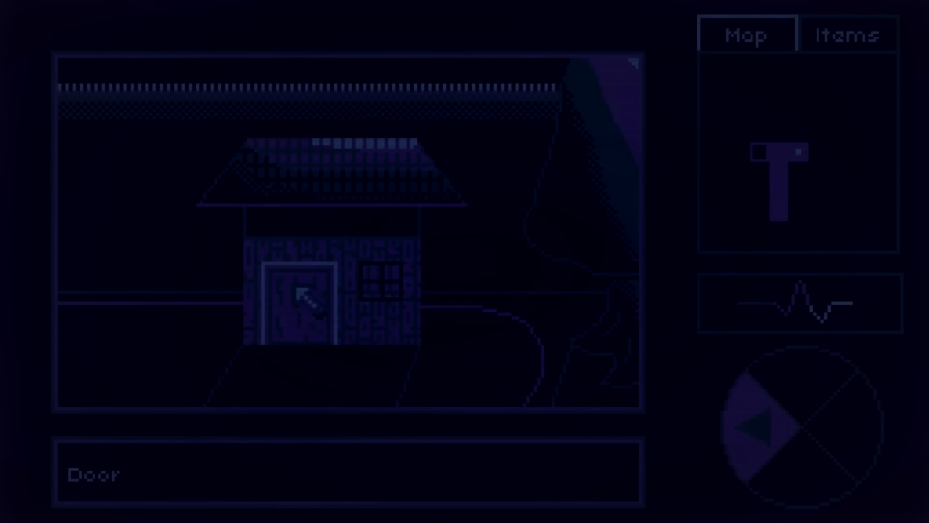
left_click(296, 291)
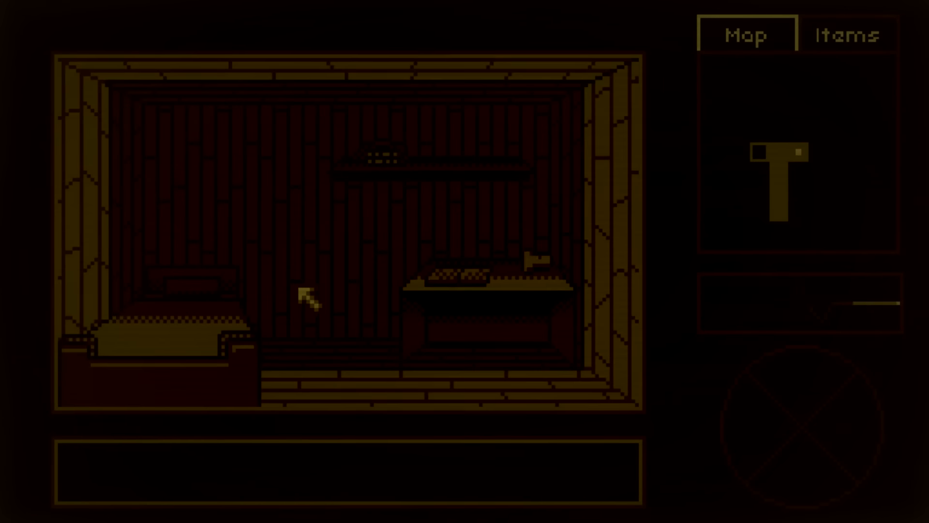
left_click(850, 34)
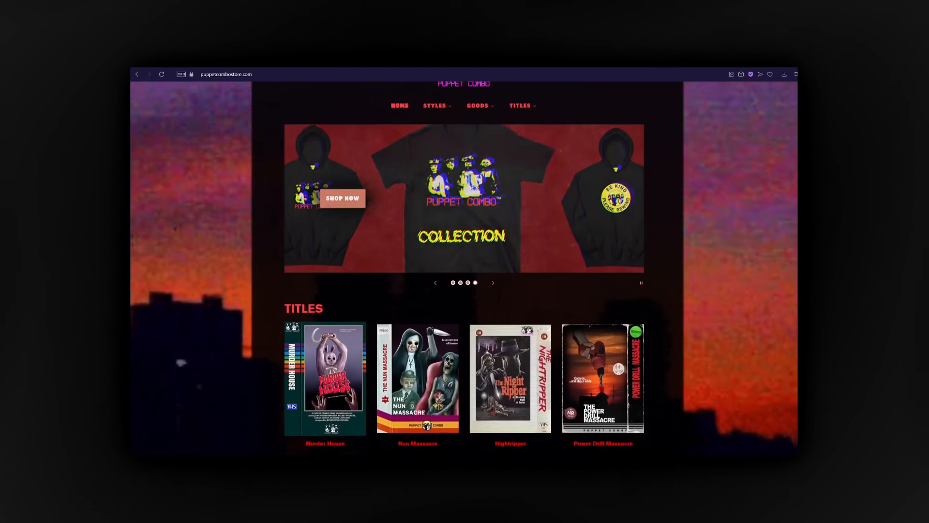
left_click(435, 105)
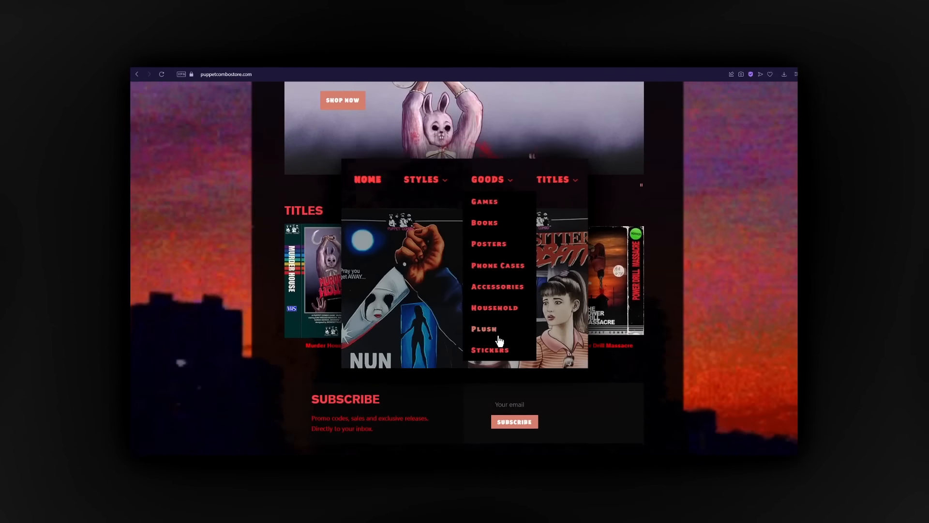
left_click(483, 222)
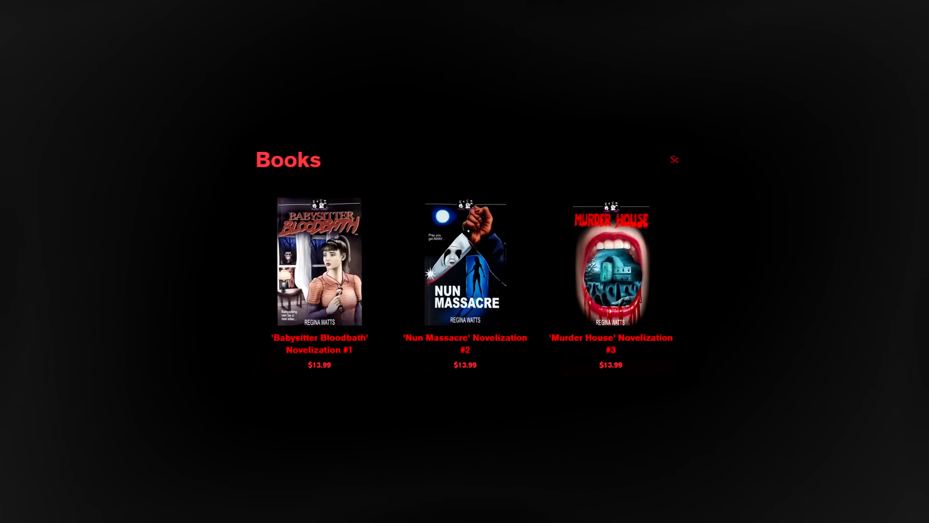